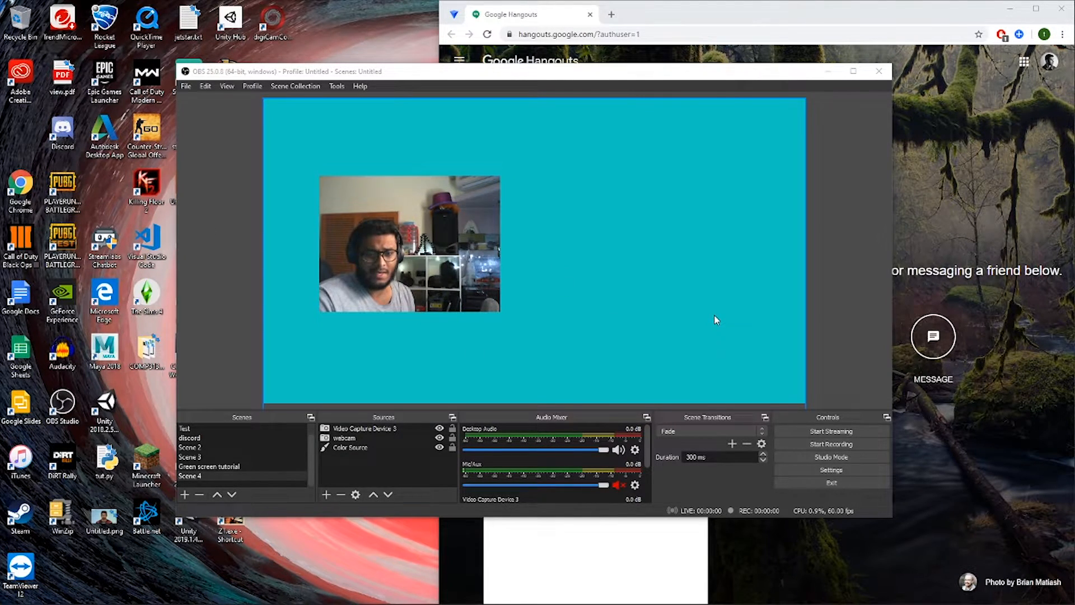
Delete the webcam source from the Sources list, keeping Video Capture Device 3 and Color Source.
left_click(337, 86)
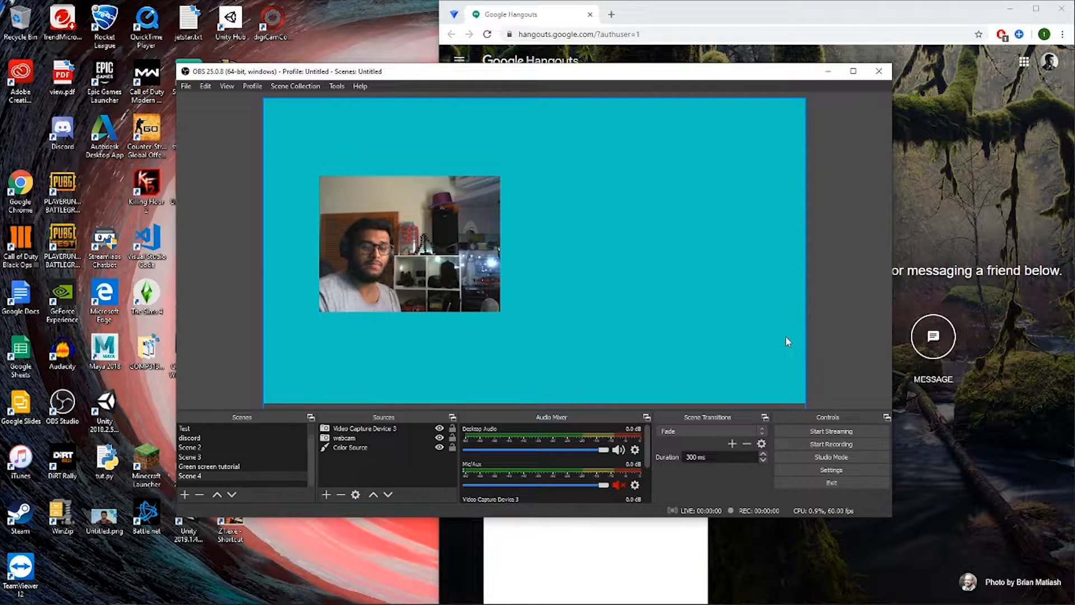
mouse_move(846, 266)
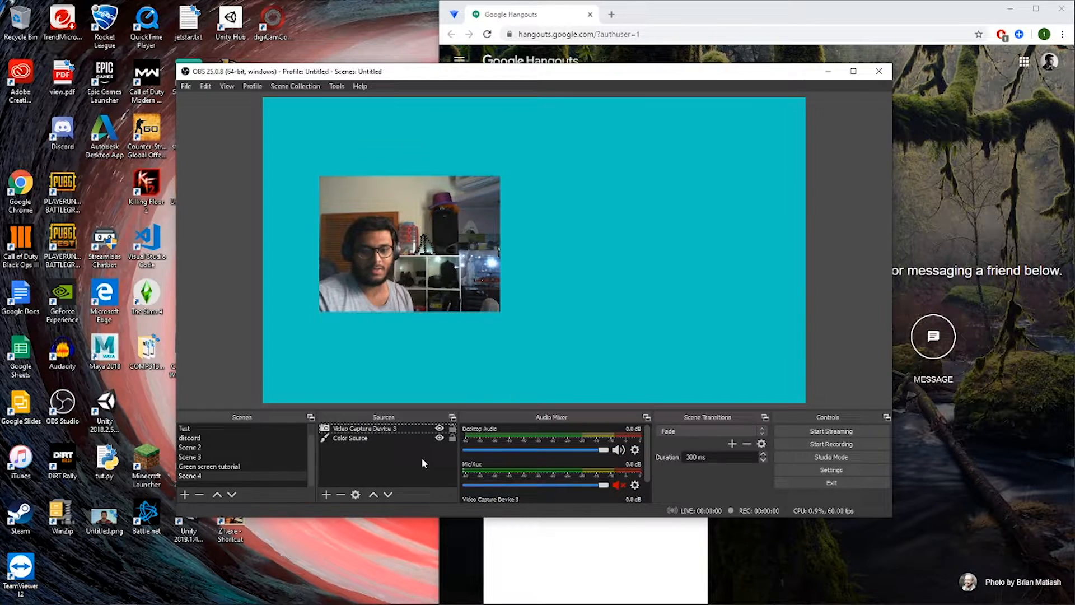
Bring the Google Hangouts Chrome window in front of OBS.
left_click(349, 437)
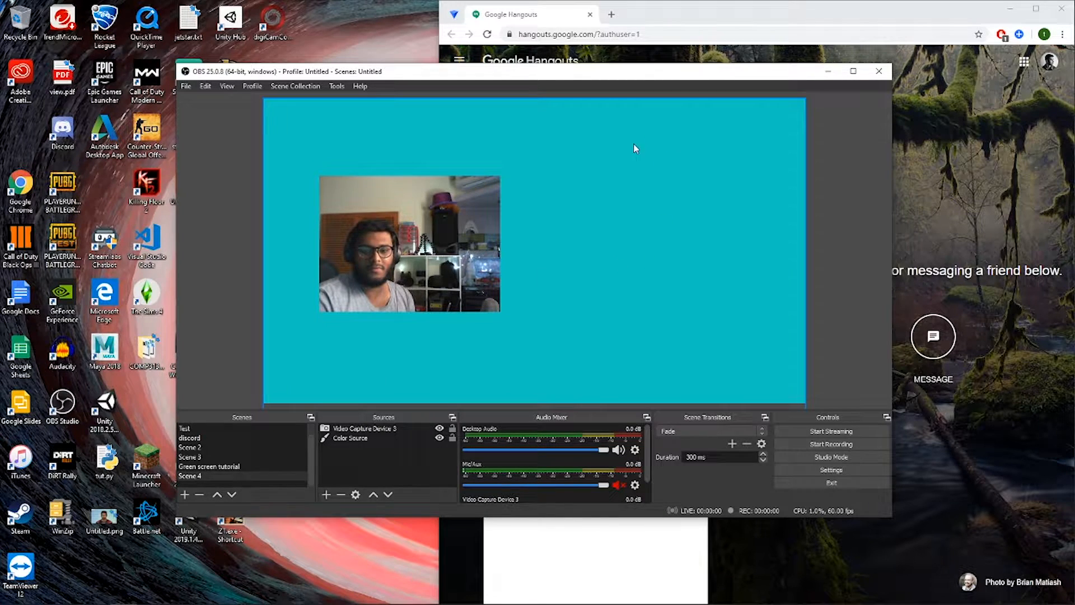
mouse_move(679, 347)
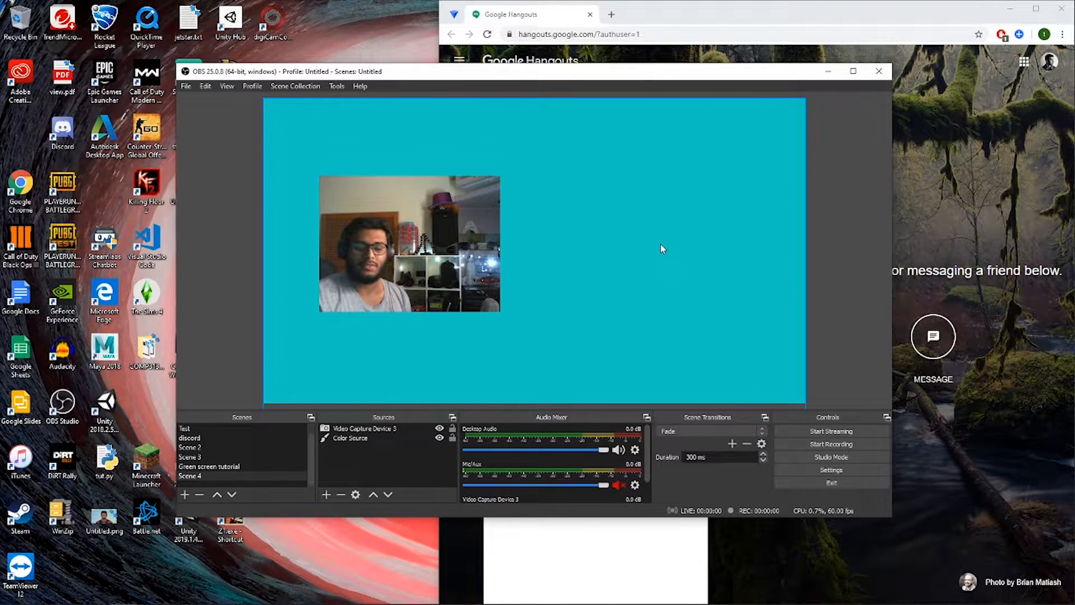
mouse_move(695, 334)
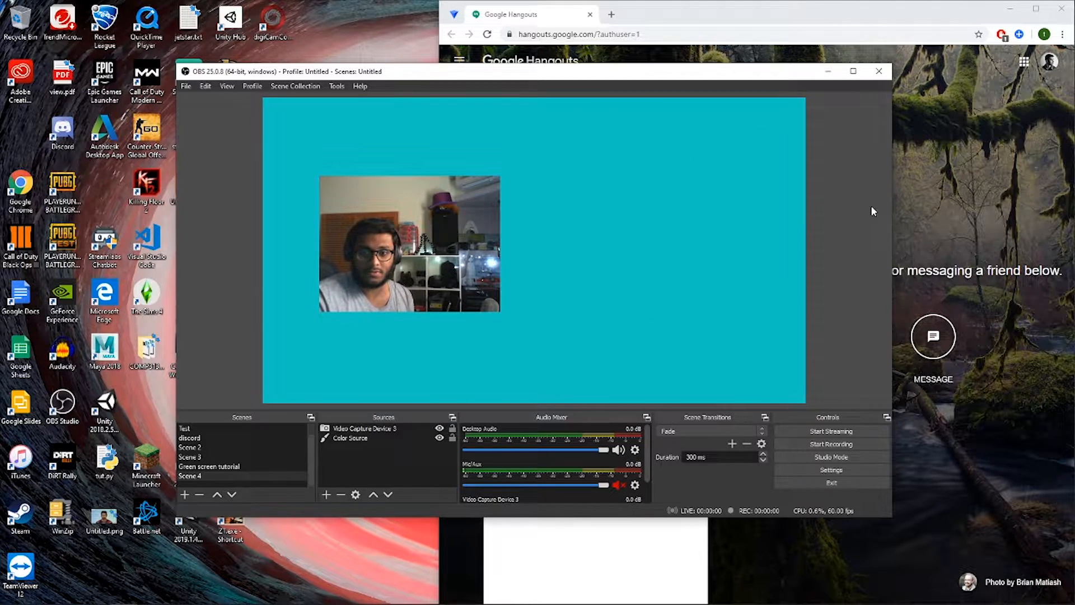
mouse_move(923, 186)
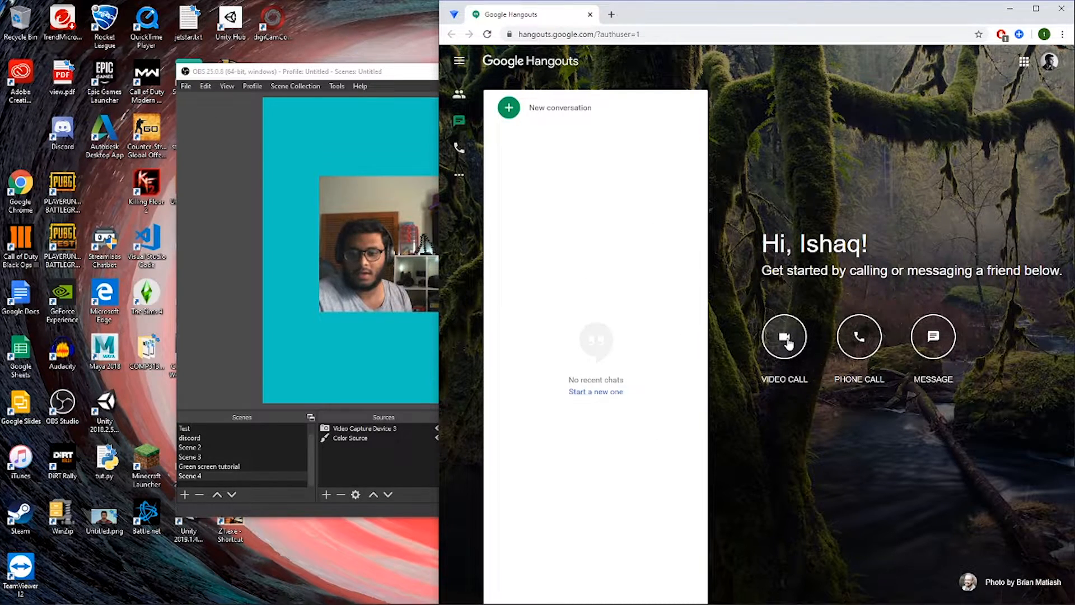
Start a Hangouts video call with OBS-Camera video, copy the invite link, and mute the mic.
left_click(784, 337)
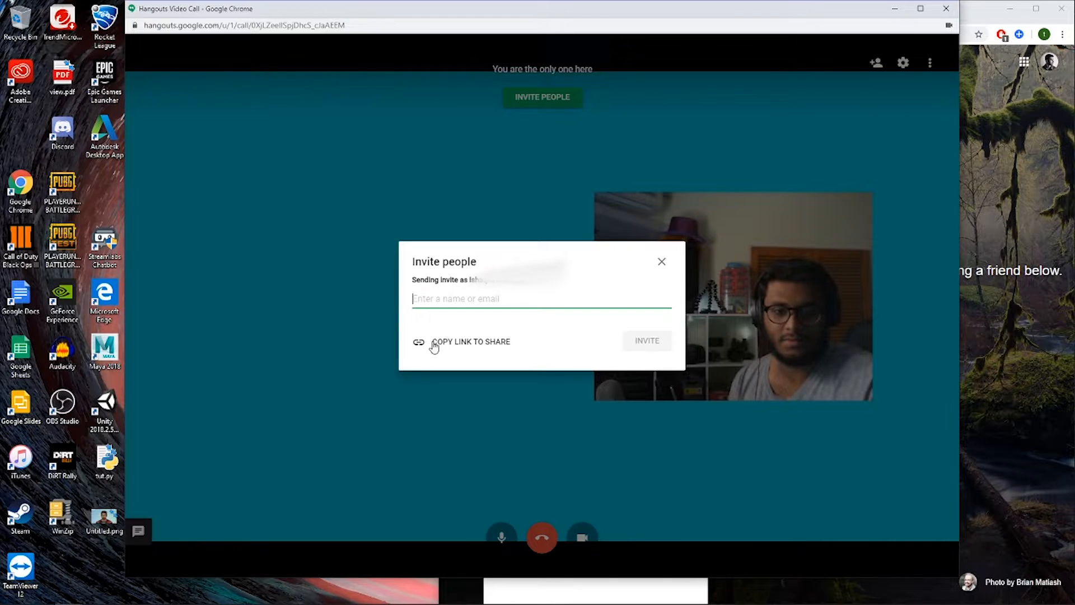
left_click(471, 342)
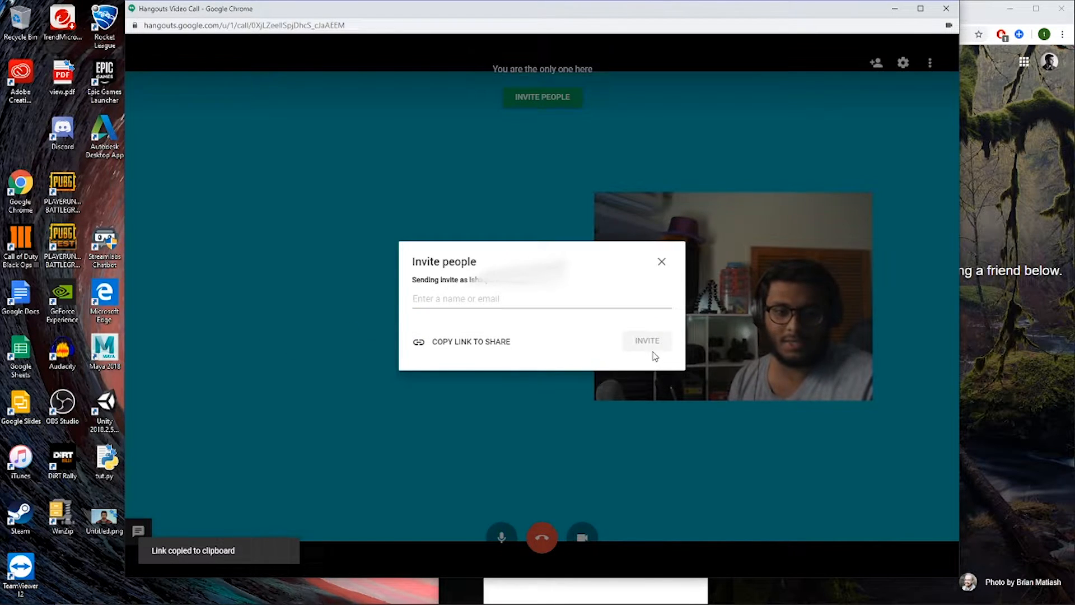
left_click(661, 262)
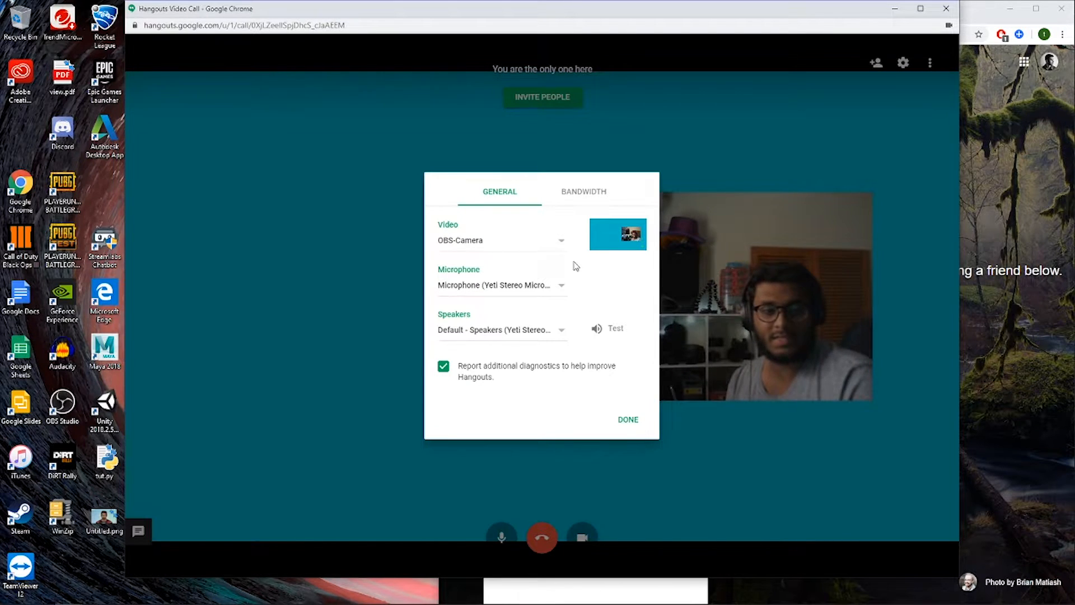
mouse_move(554, 290)
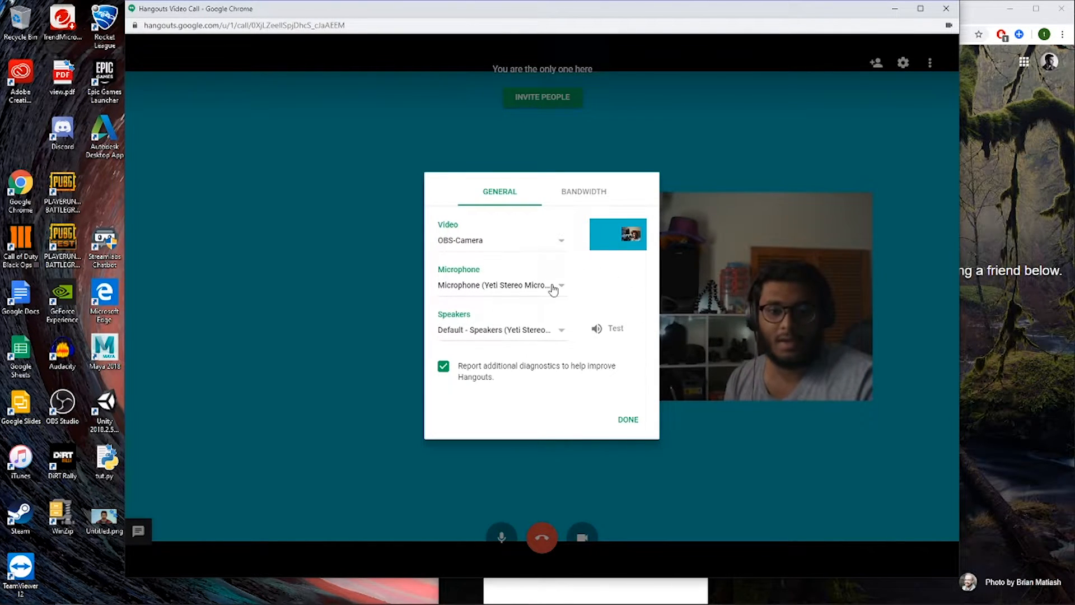
left_click(626, 419)
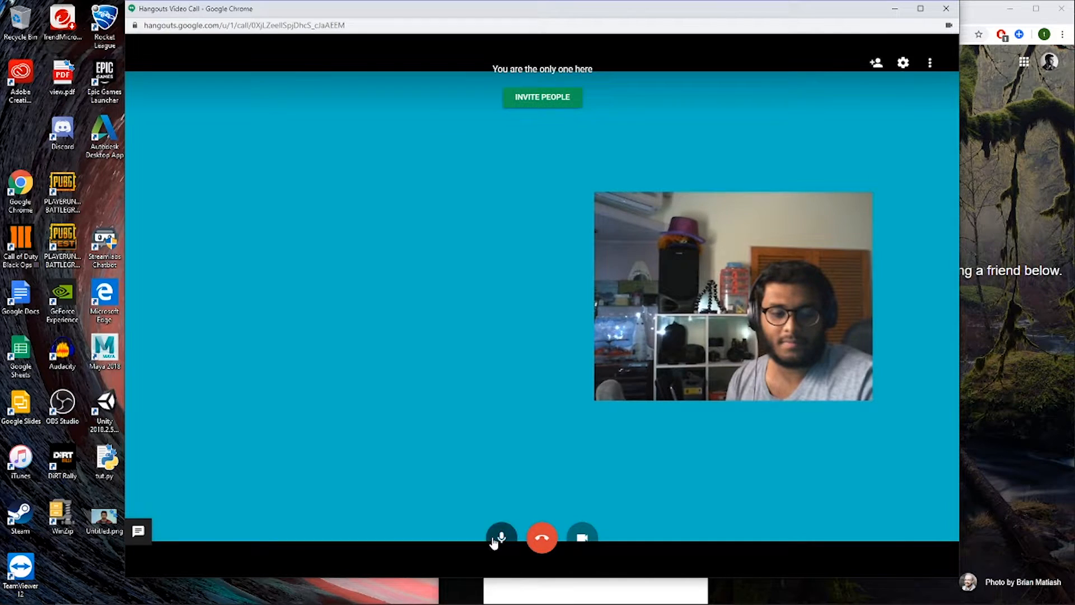
left_click(501, 537)
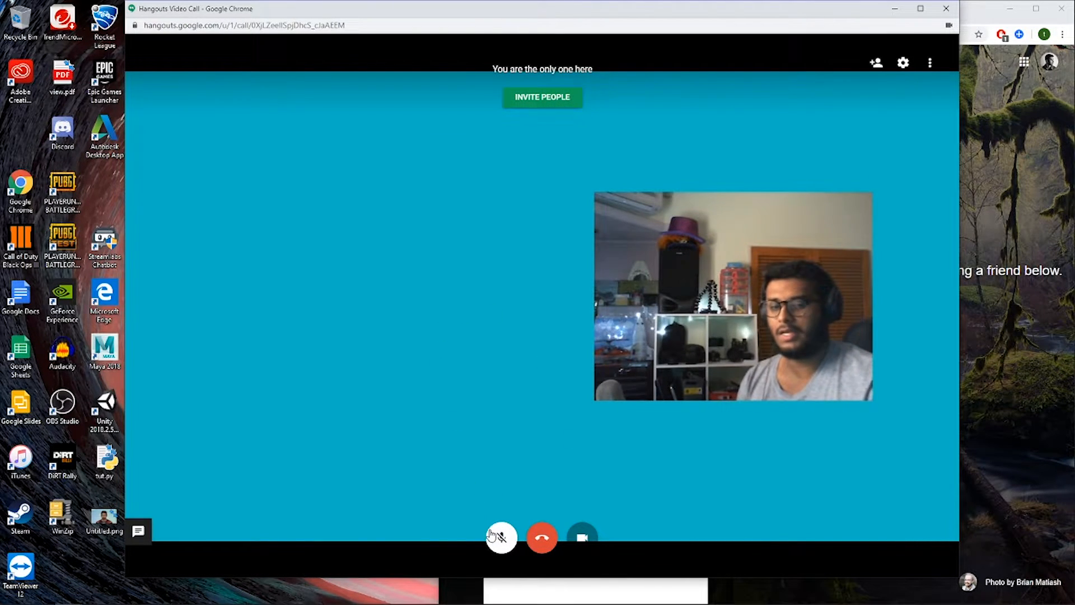
left_click(501, 538)
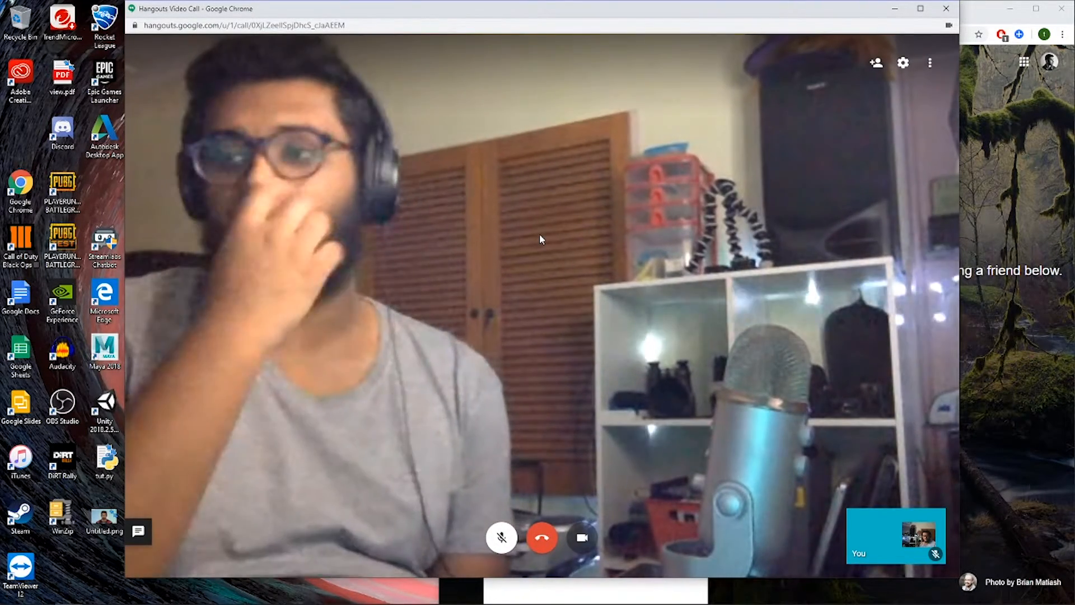
mouse_move(820, 387)
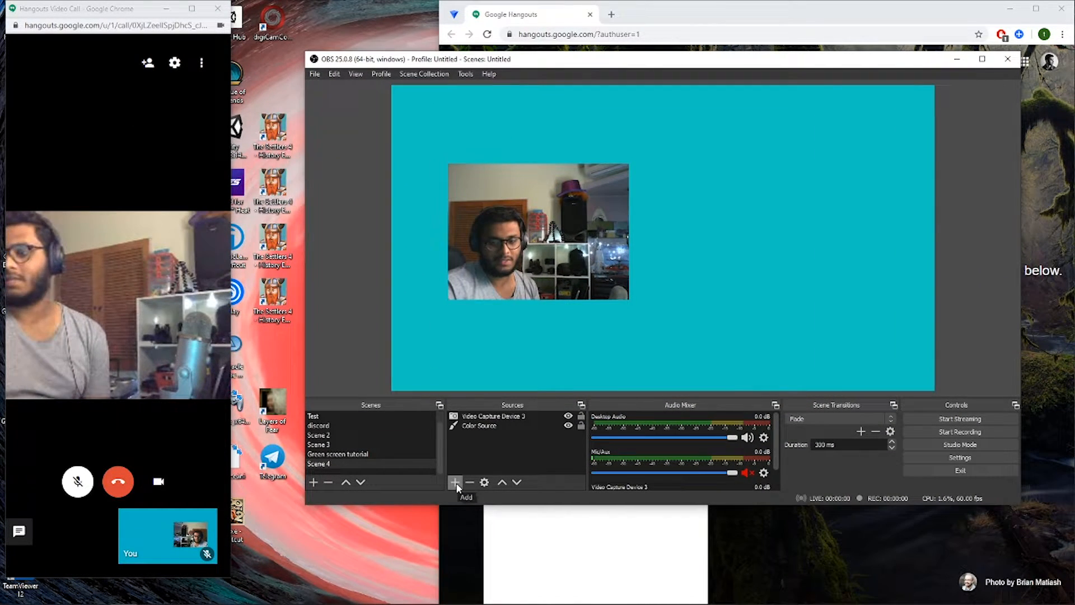
Add a Window Capture 2 source capturing the Hangouts Video Call Chrome window.
left_click(455, 483)
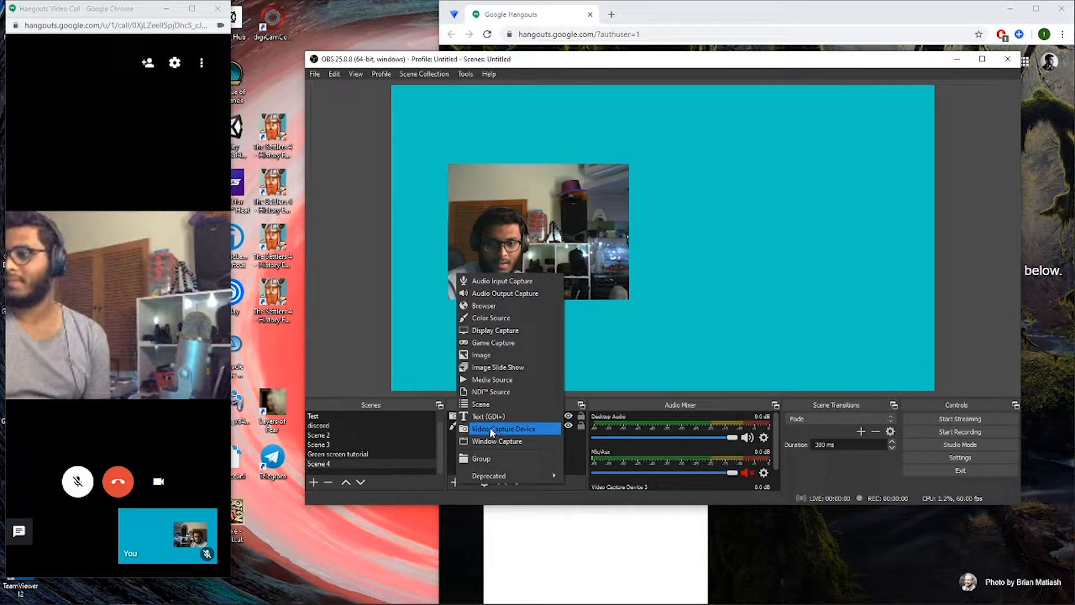
mouse_move(496, 441)
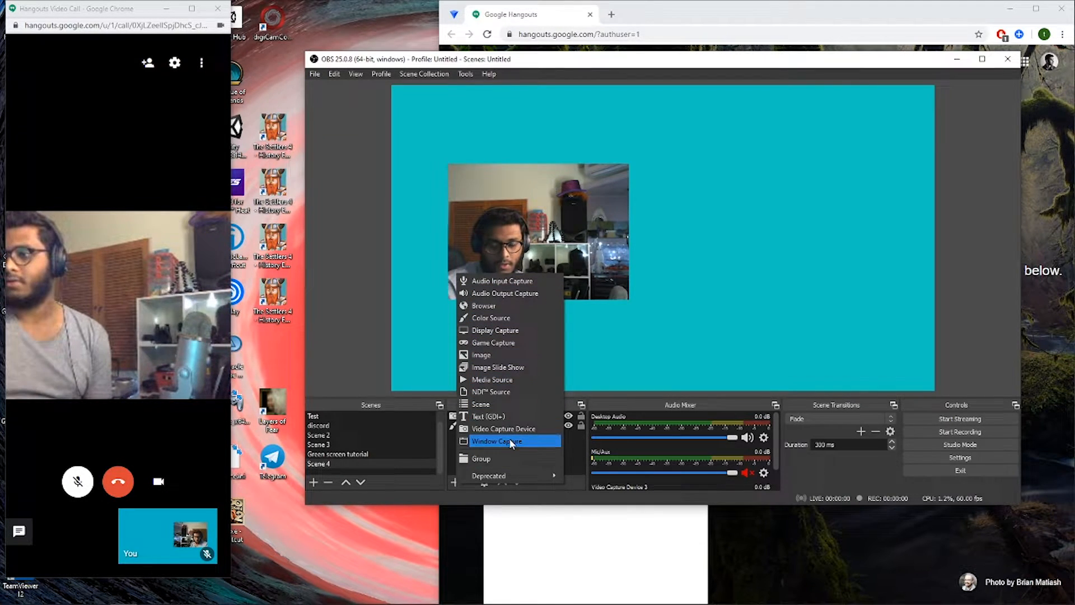
left_click(496, 441)
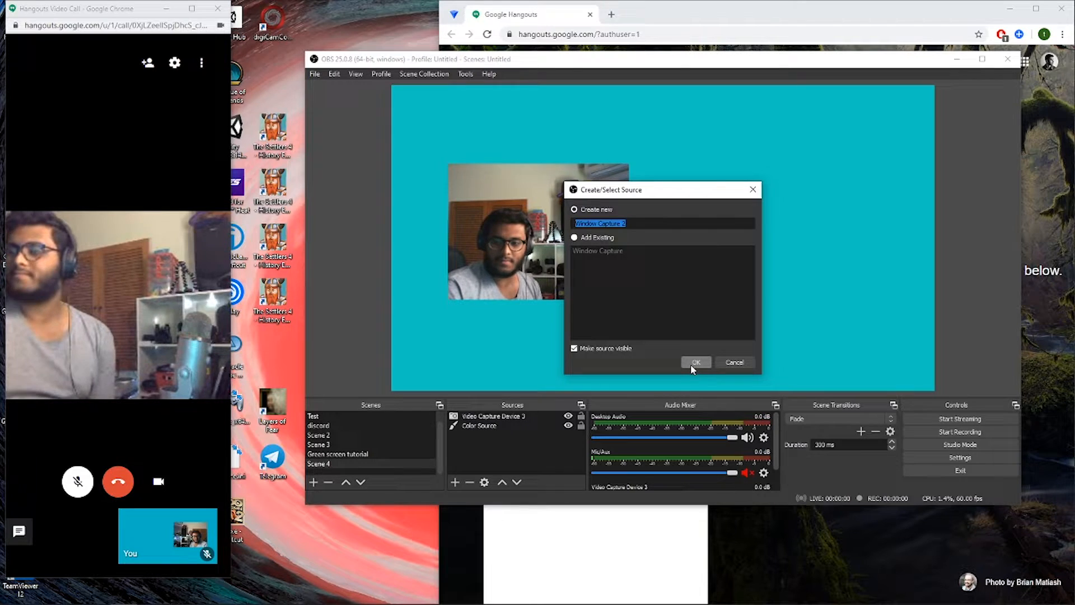
left_click(696, 362)
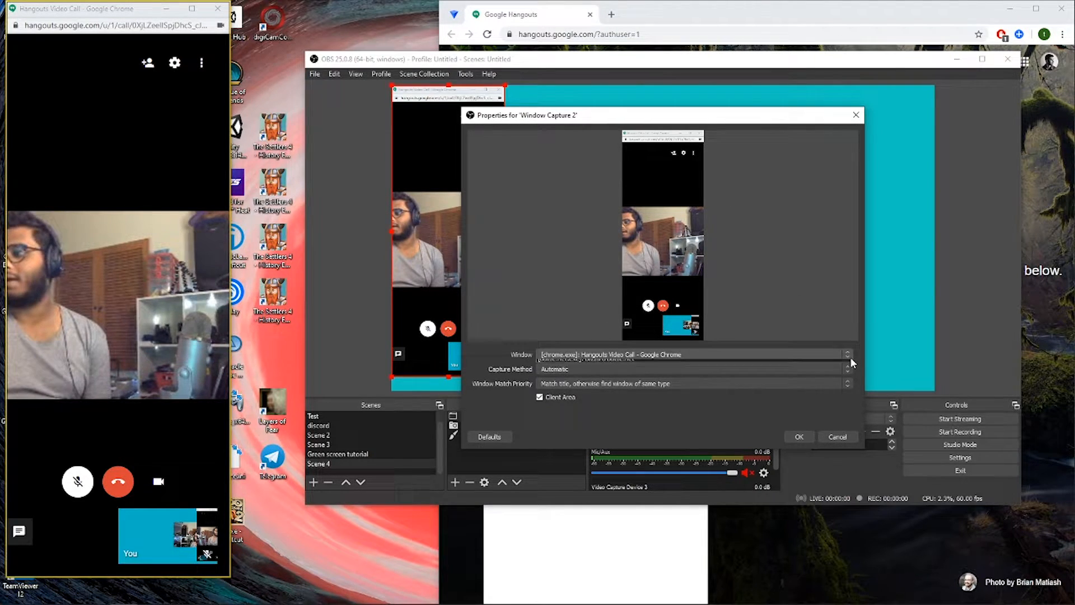
left_click(847, 354)
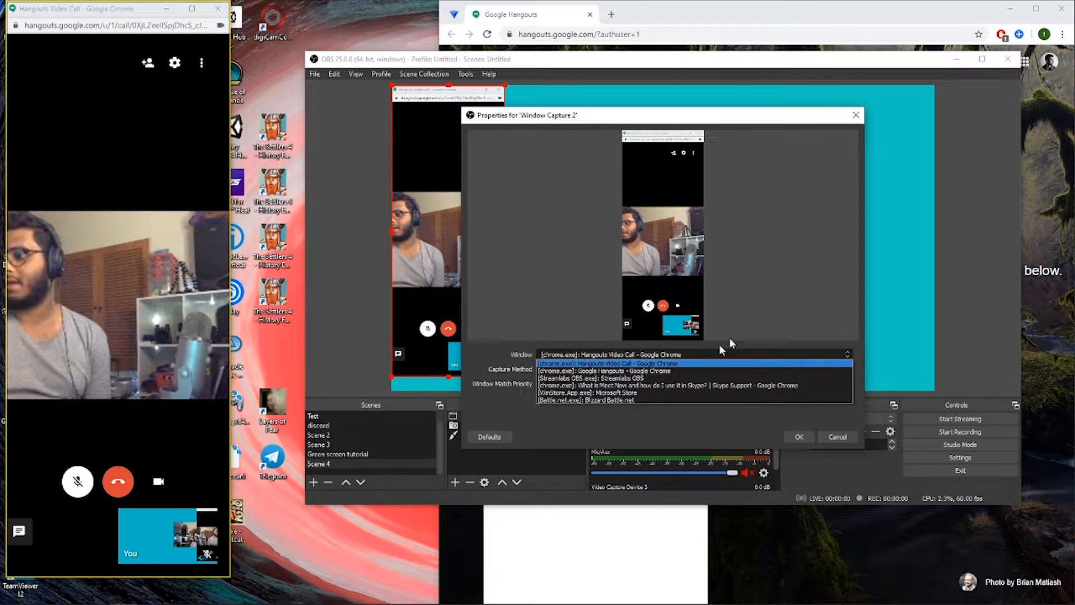
left_click(610, 363)
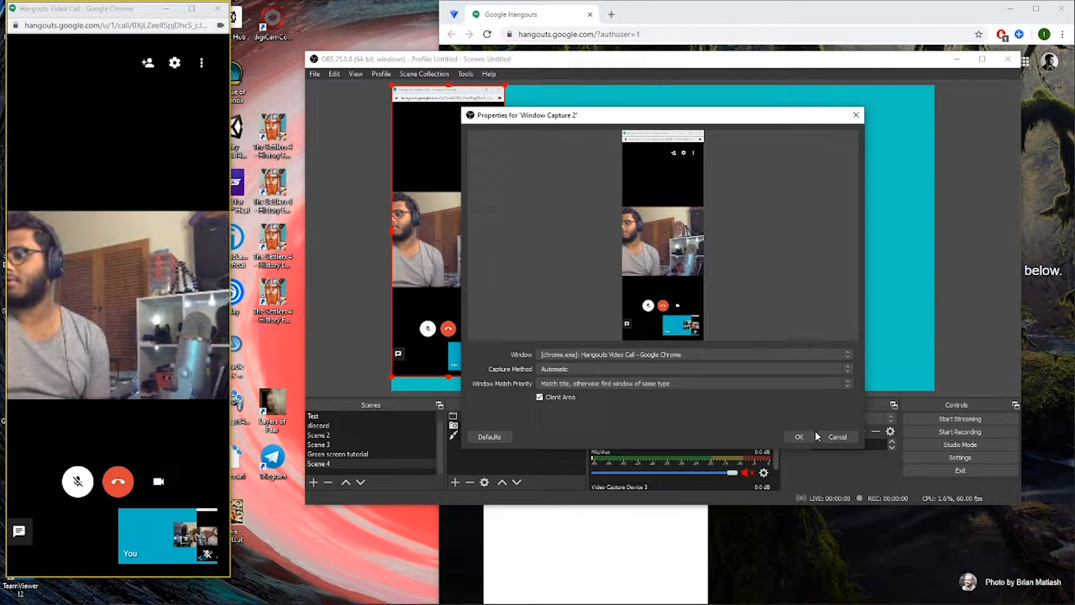
left_click(798, 437)
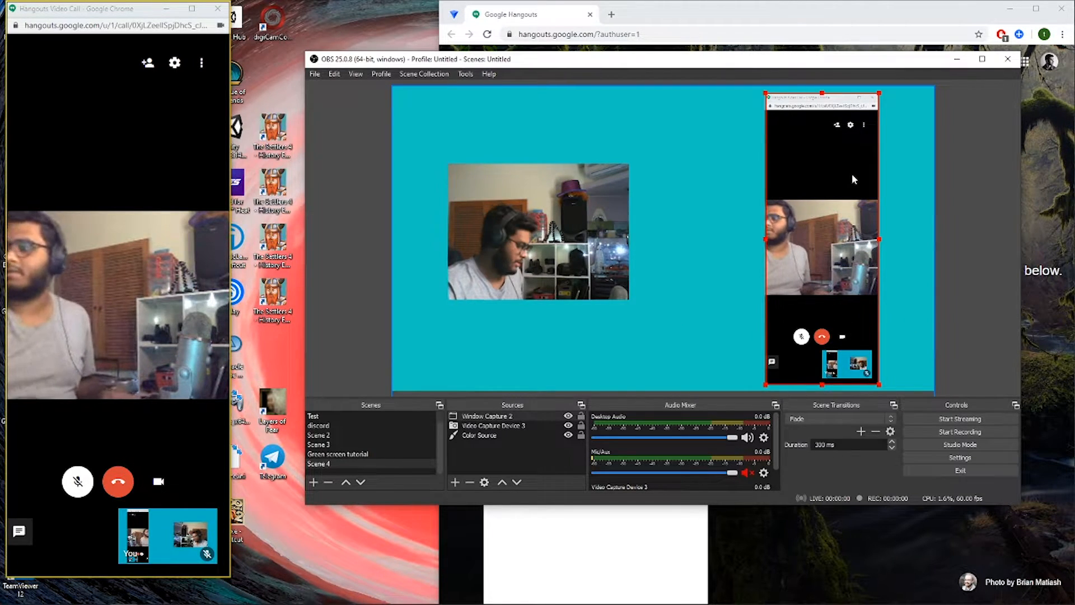
mouse_move(867, 125)
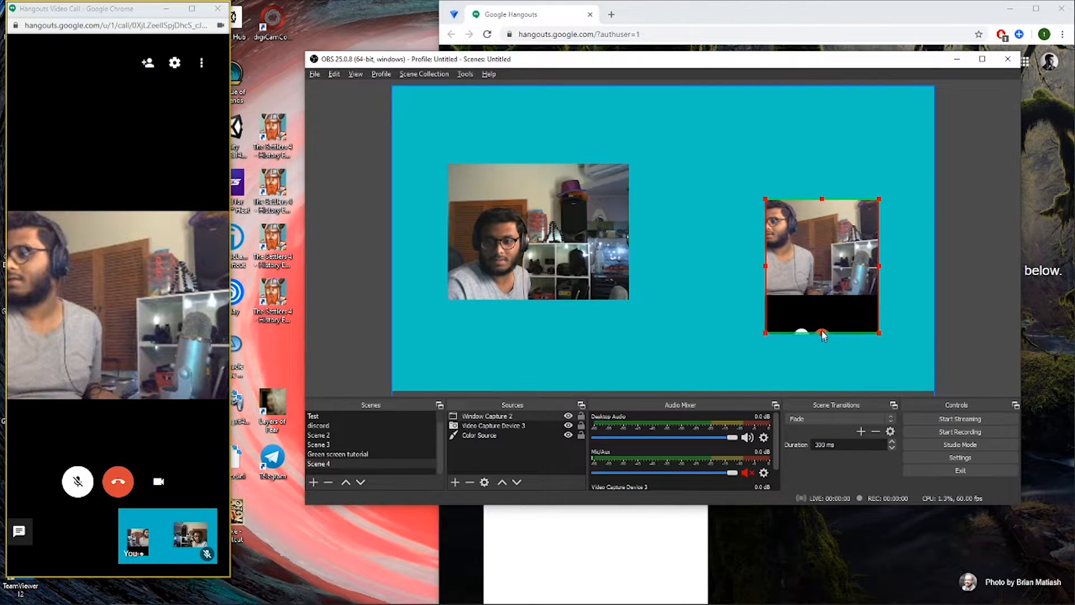
Crop the call controls off the bottom of the Hangouts capture.
left_click_drag(823, 336, 823, 297)
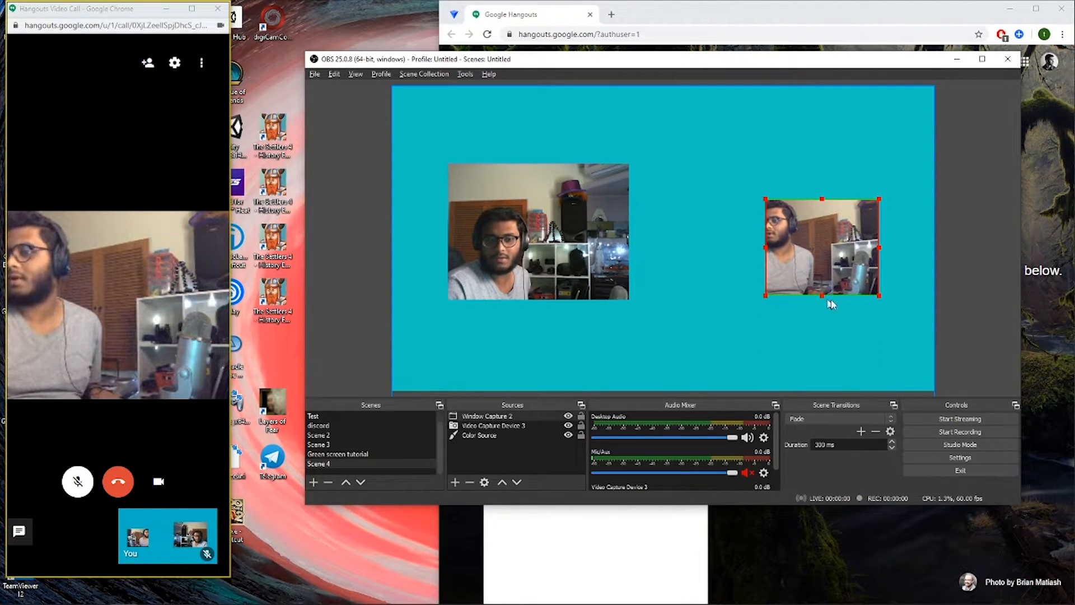